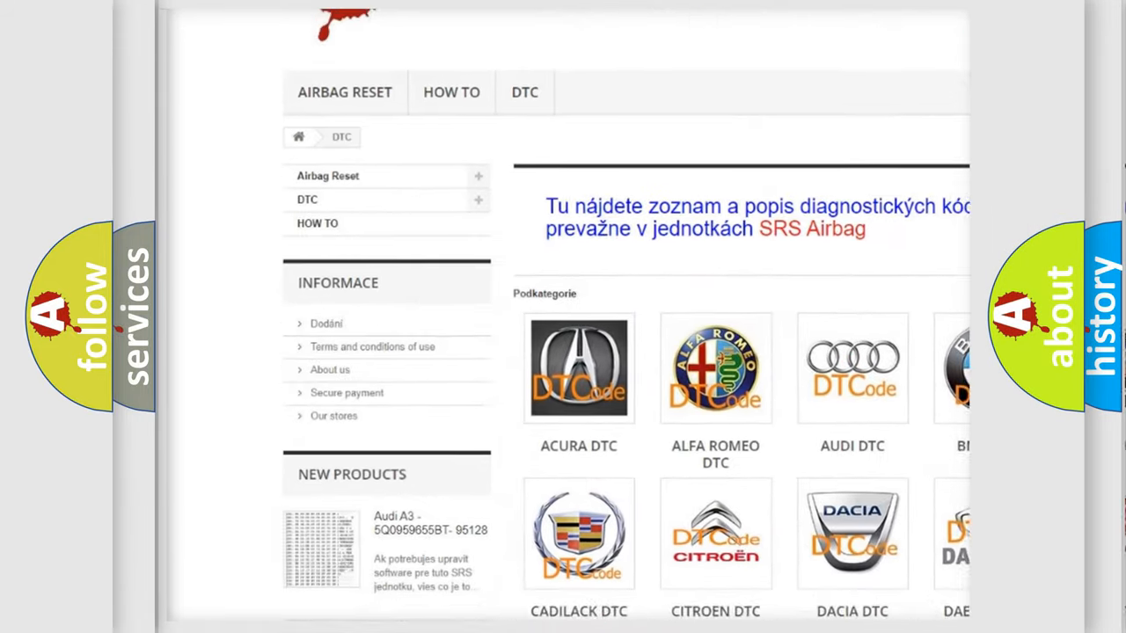
pyautogui.scroll(-3)
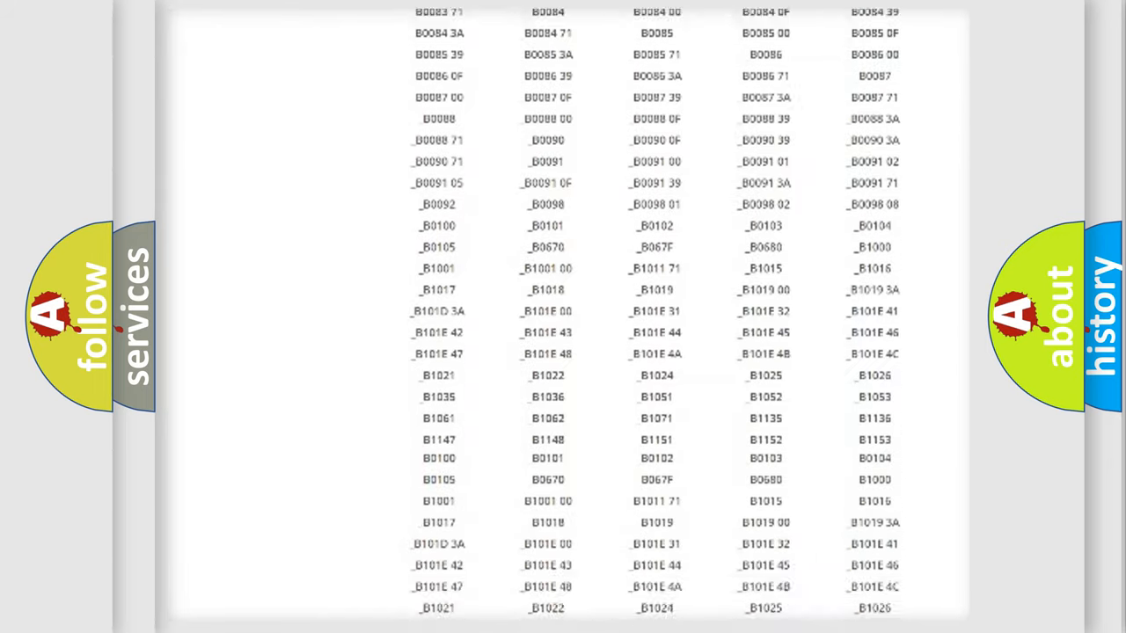
pyautogui.scroll(3)
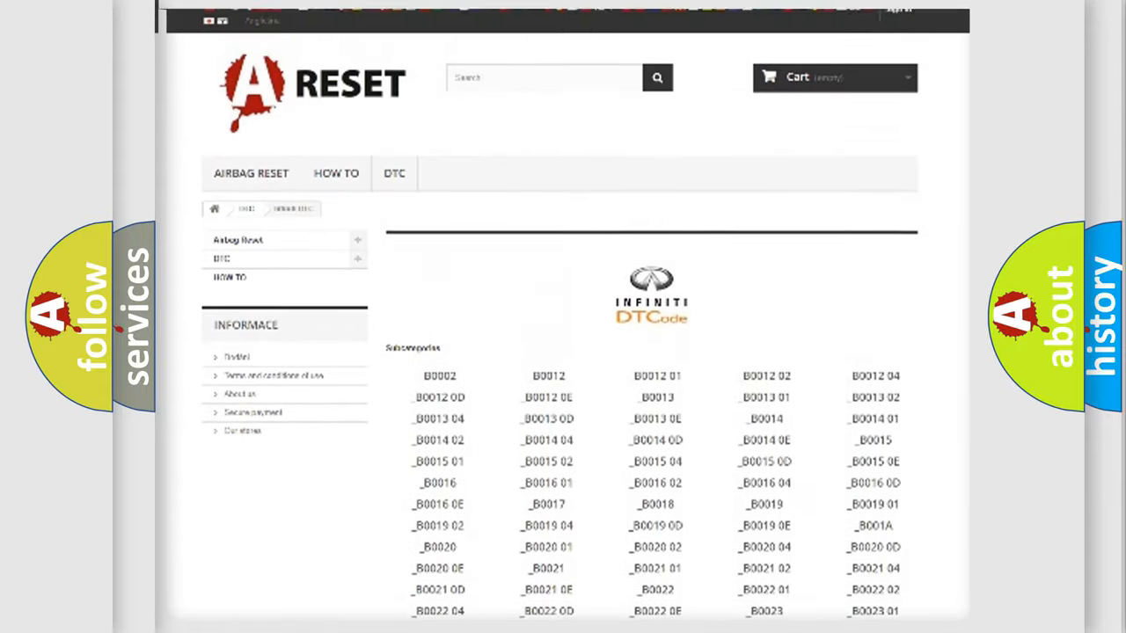
pyautogui.scroll(3)
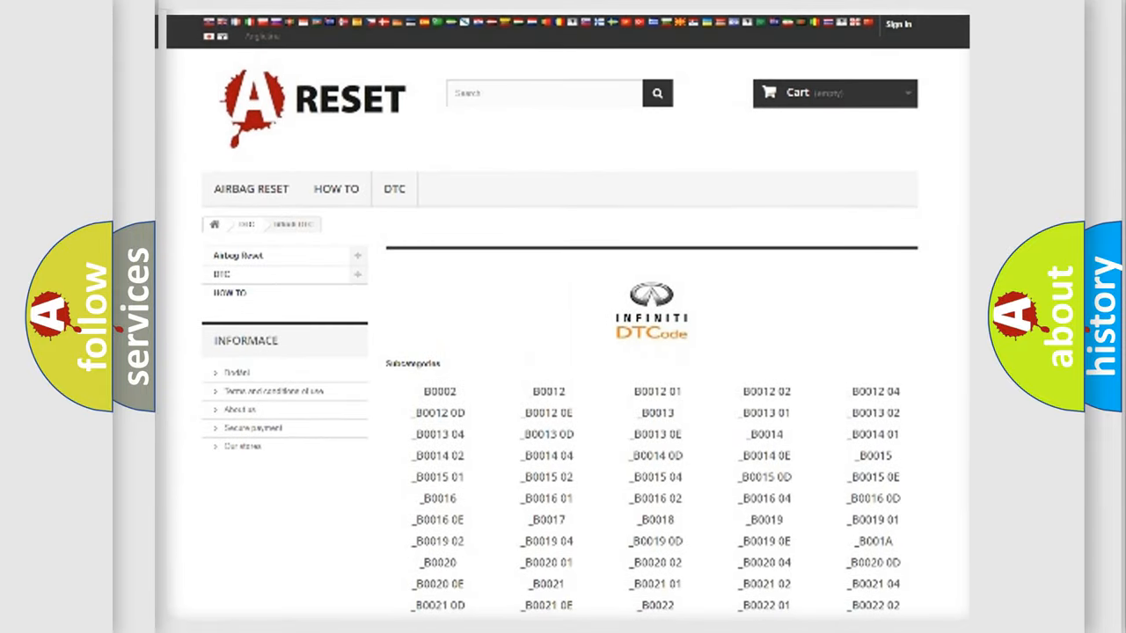